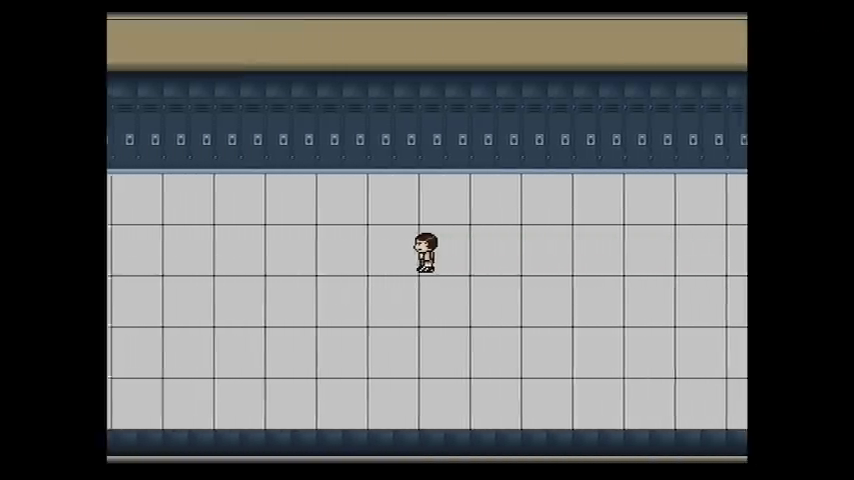
Walk the student along the locker hallway past the classrooms and open the party menu.
key(up)
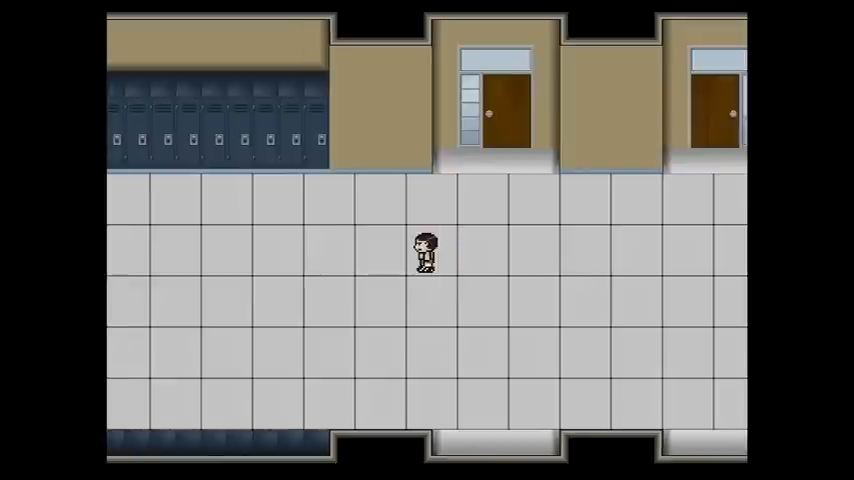
key(up)
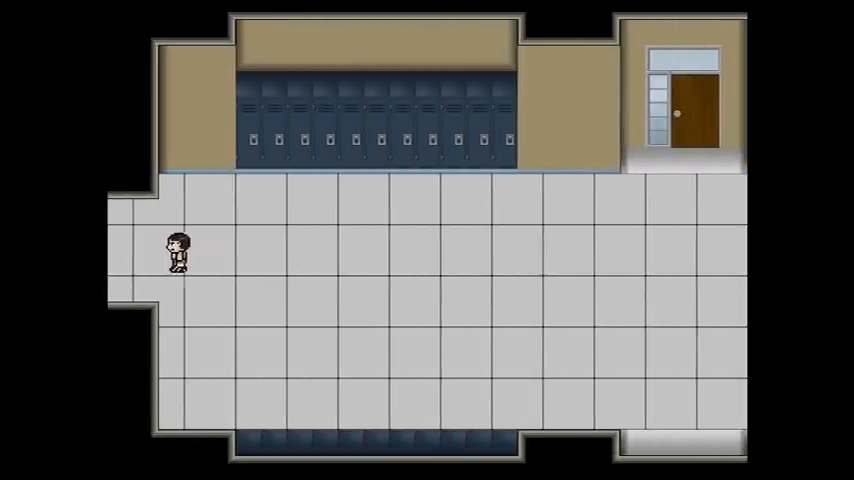
key(Right)
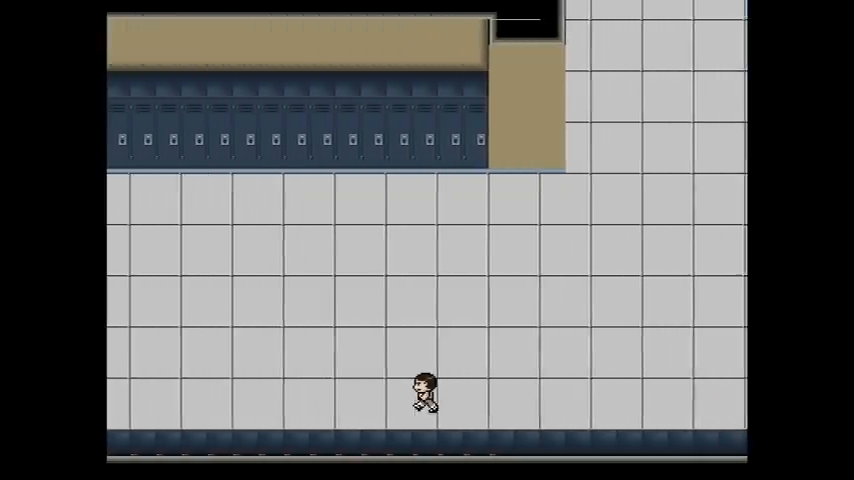
scroll(right, 3)
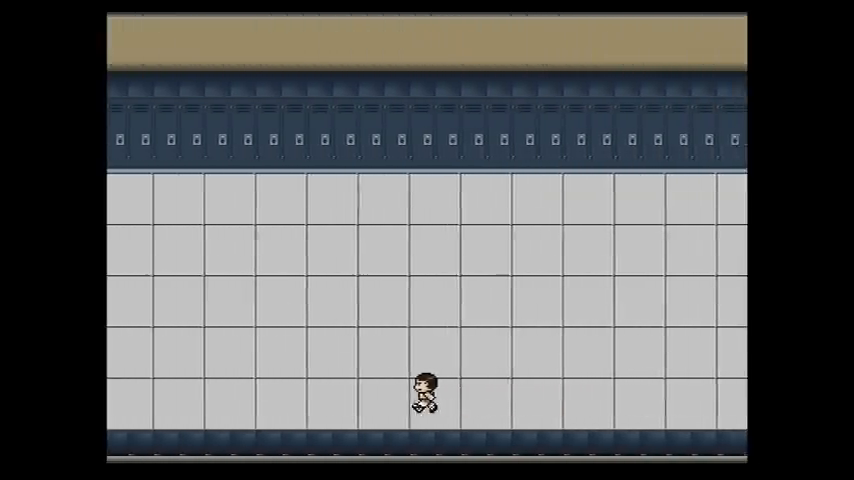
key(up)
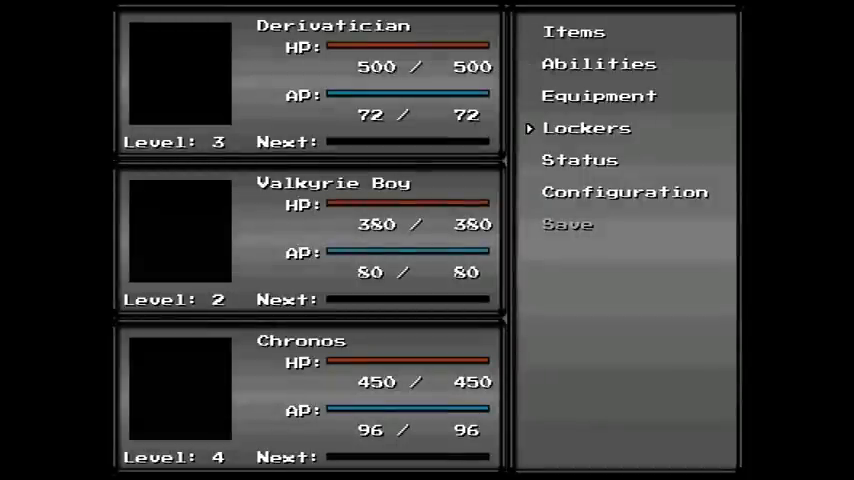
Close the party menu to return to the hallway by the lockers.
click(587, 127)
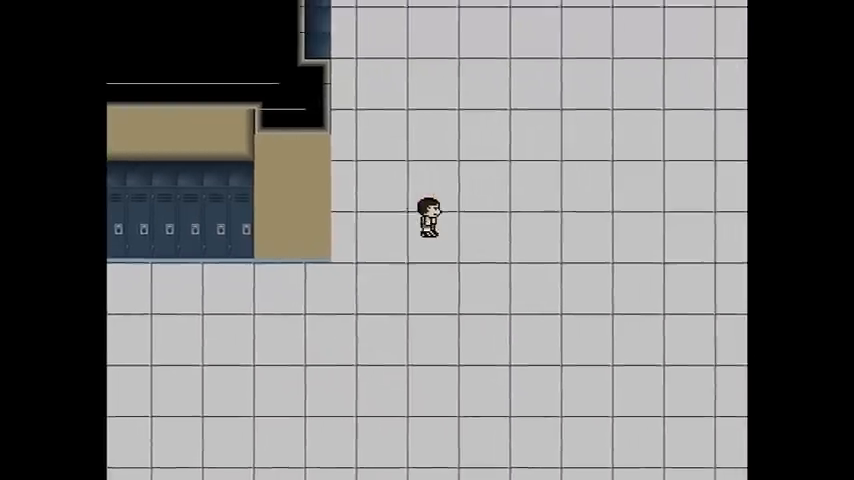
Walk up beside the locker row and reopen the party menu.
key(Up)
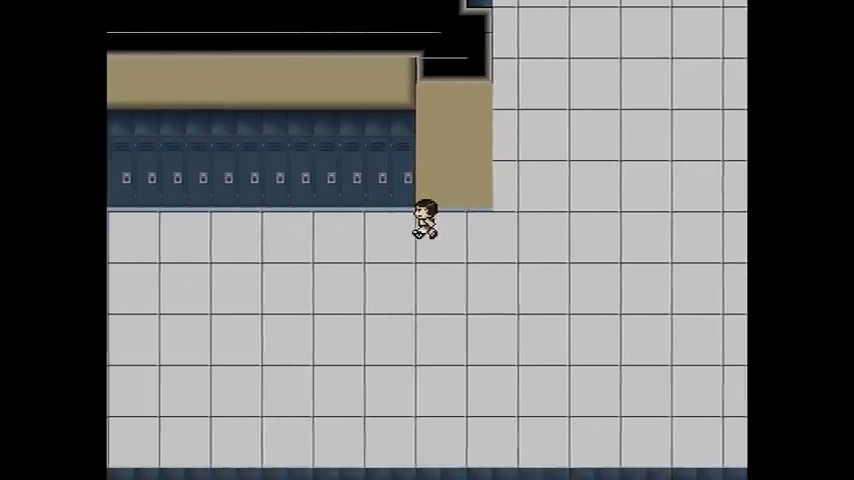
key(up)
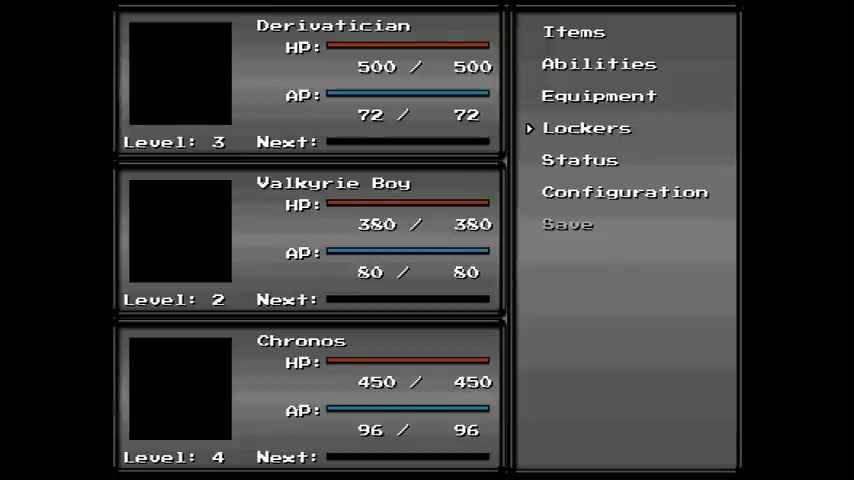
click(587, 128)
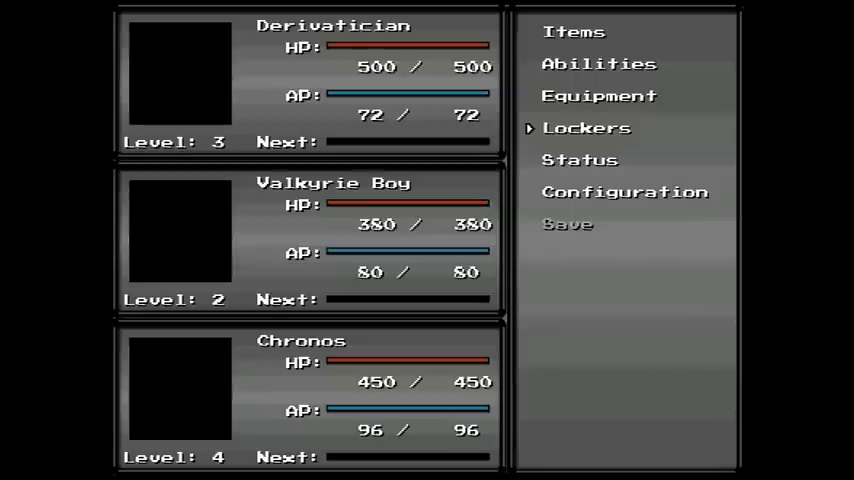
click(587, 128)
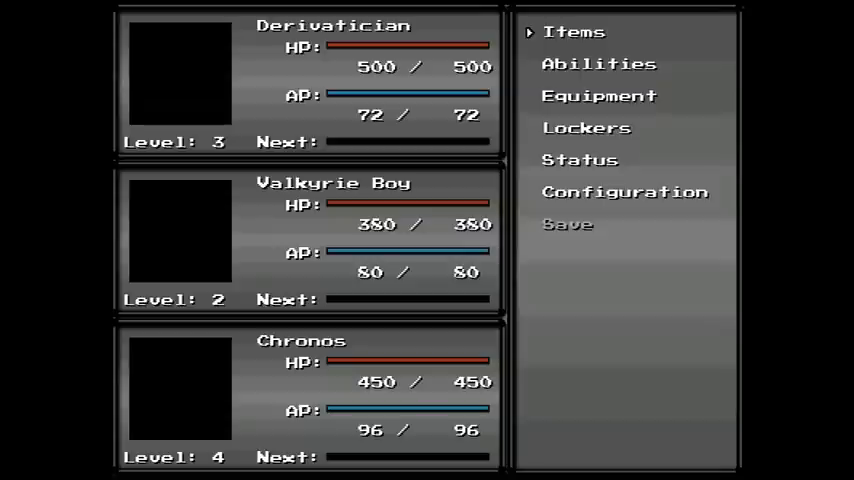
Open the Lockers screen showing locker C110 with Baseball x2.
click(574, 31)
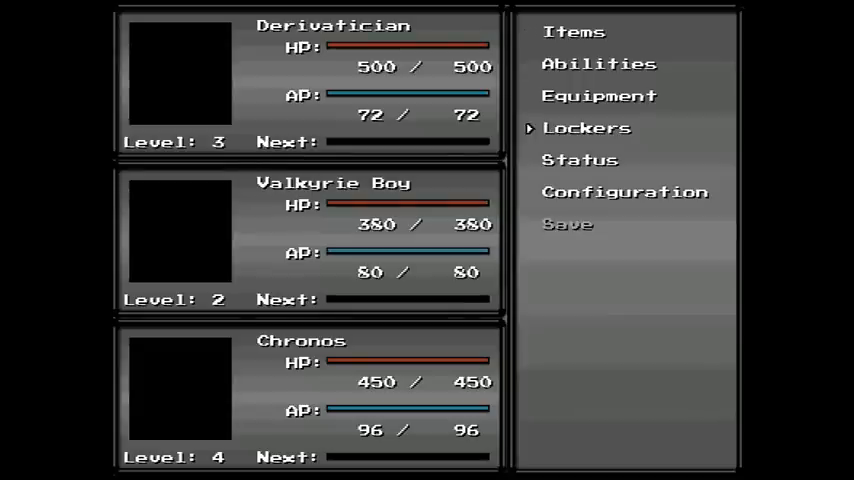
click(575, 31)
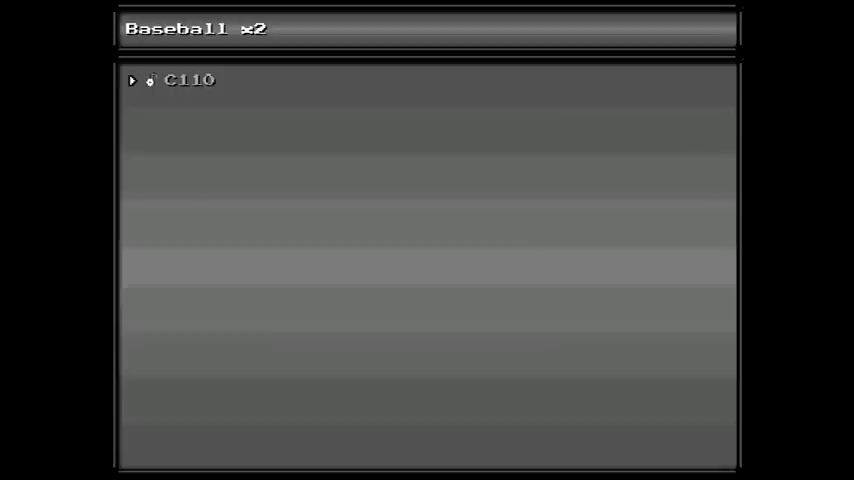